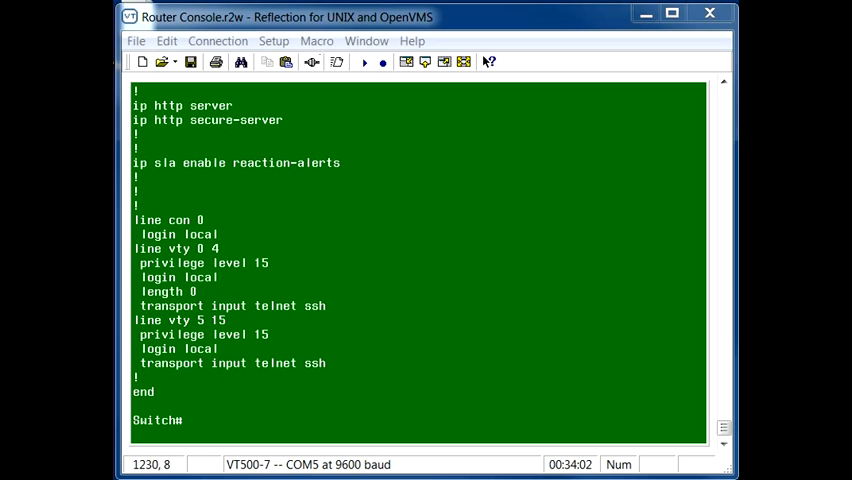
Run 'sh int gi0/2' to show interface gi0/2 status, counters, errors and traffic rates.
{"action": "type", "text": "sh"}
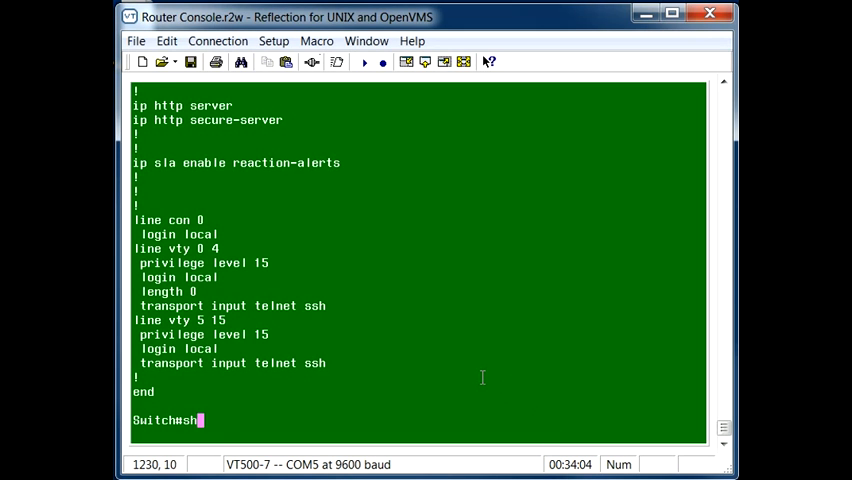
{"action": "type", "text": "int gi"}
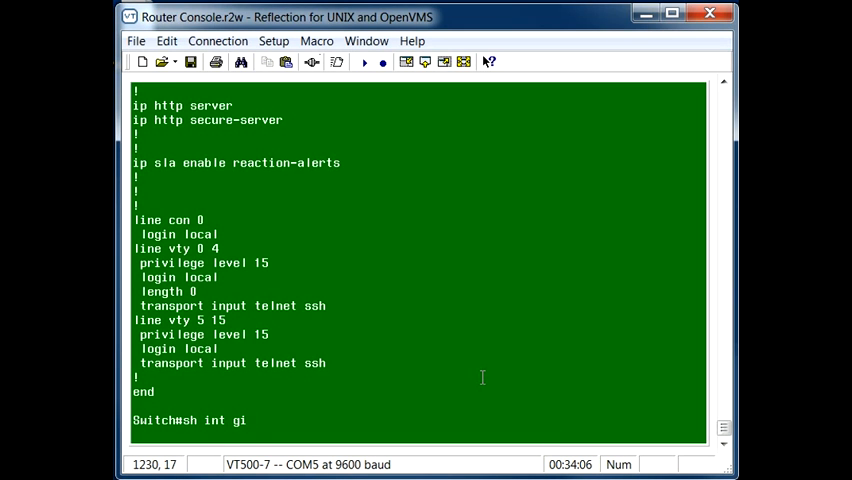
{"action": "type", "text": "0/"}
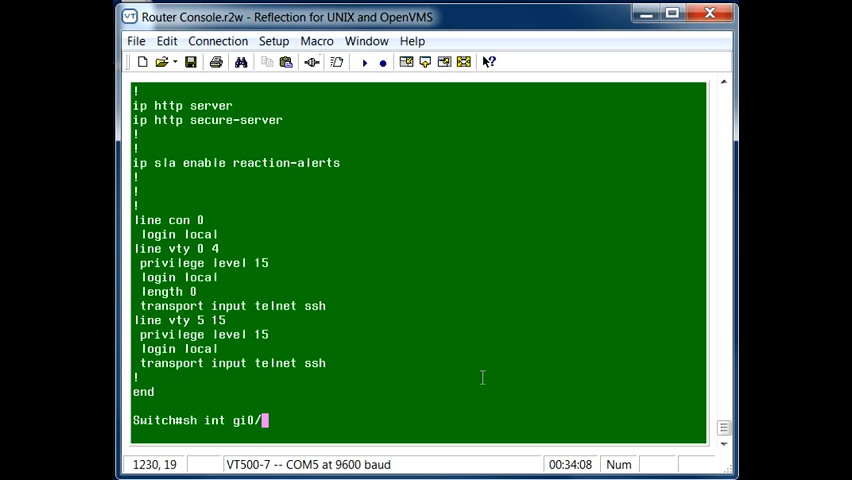
{"action": "key", "text": "Return"}
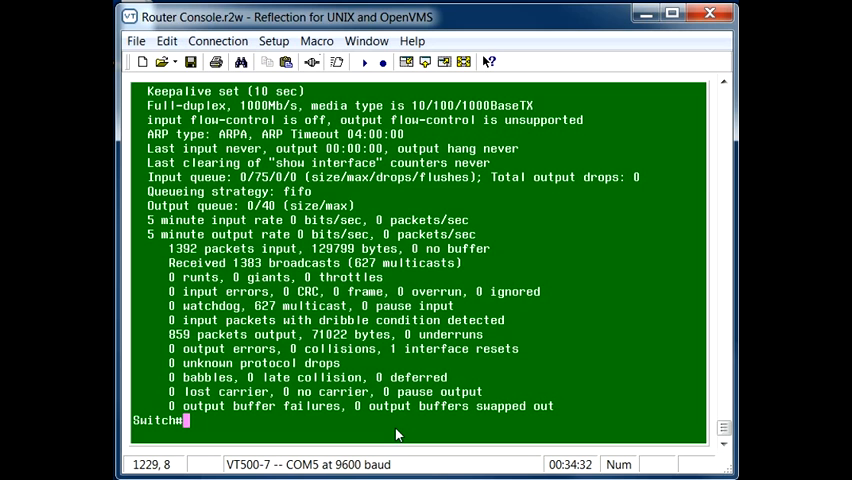
Enter 'sh mac address-table int gi0/2' to list Gi0/2's learned address.
{"action": "type", "text": "sh mac"}
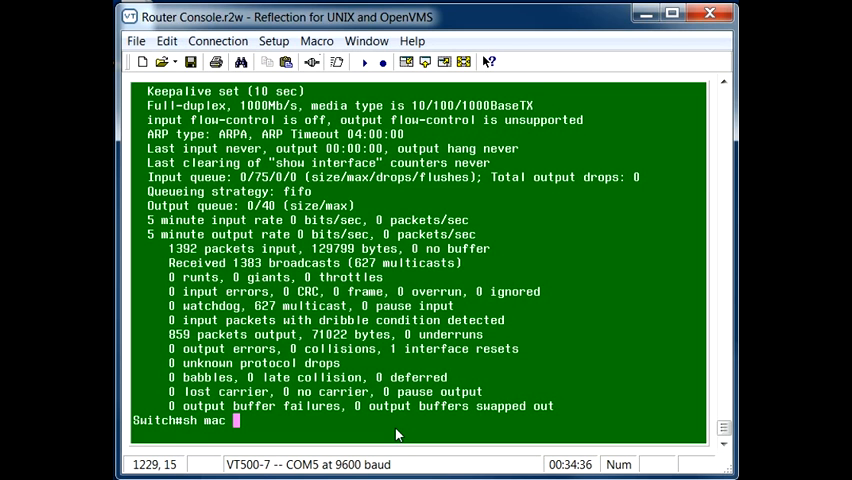
{"action": "type", "text": "address"}
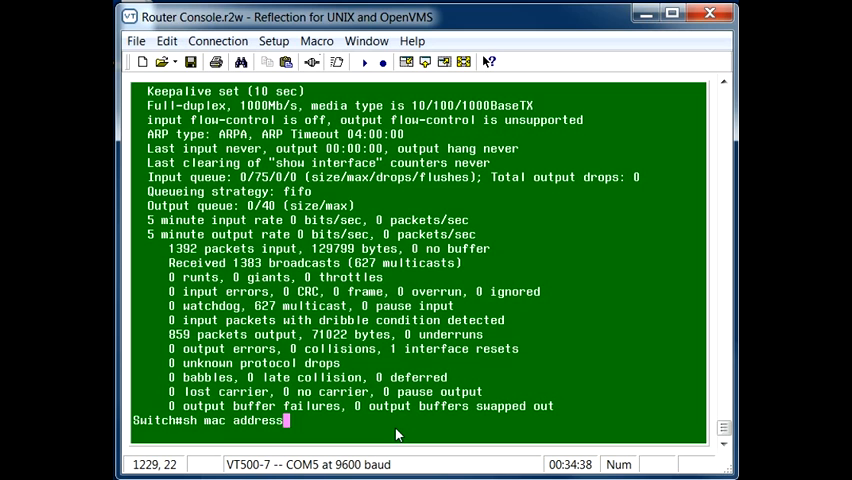
{"action": "type", "text": "-table"}
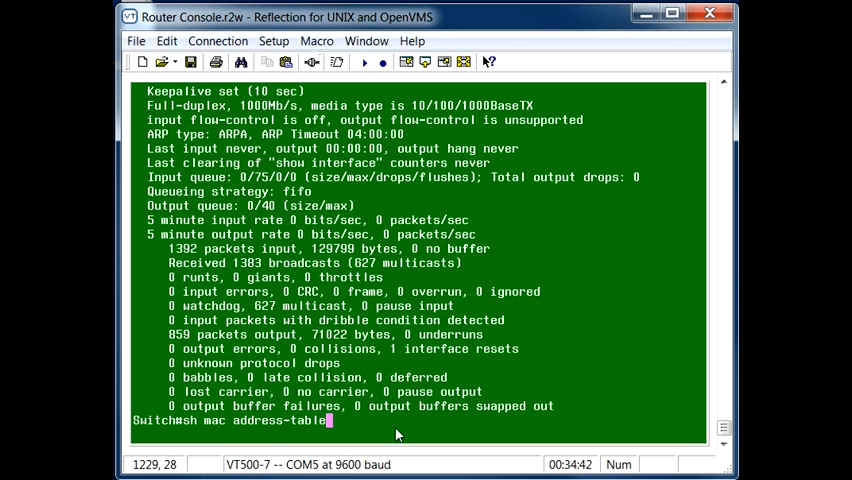
{"action": "type", "text": "int gi"}
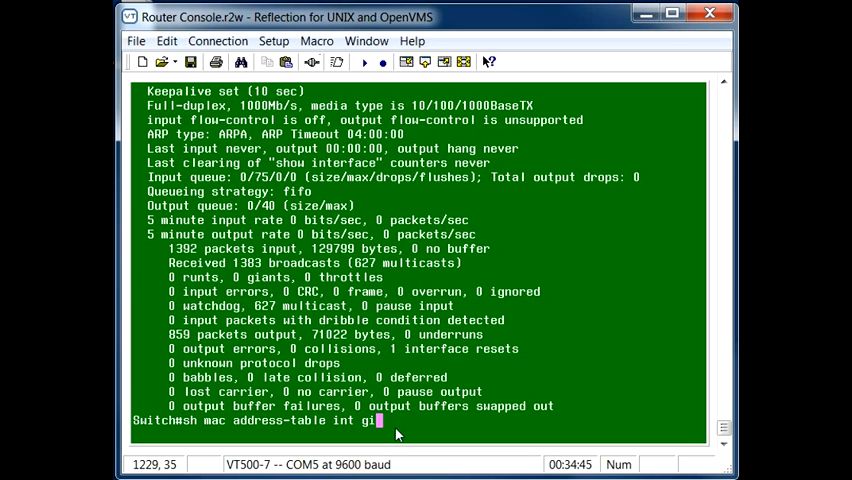
{"action": "type", "text": "0/2"}
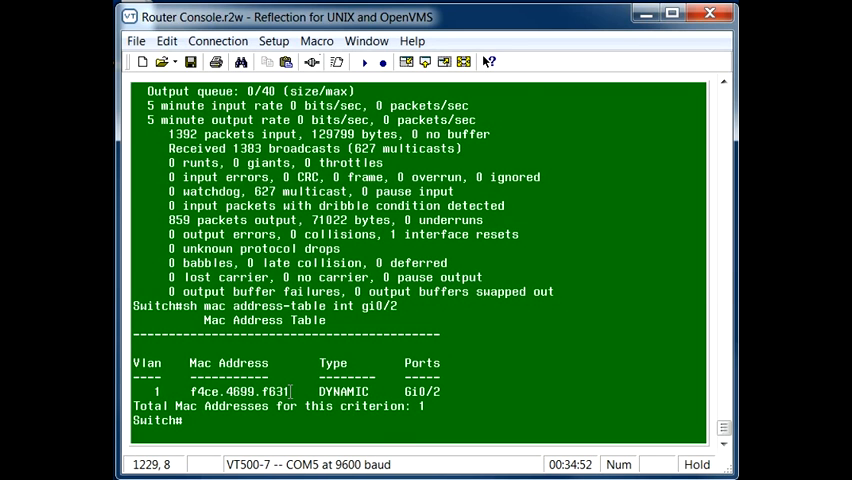
Select MAC address f4ce.4699.f631 in the address table and copy it.
{"action": "double_click", "coordinate": [236, 391]}
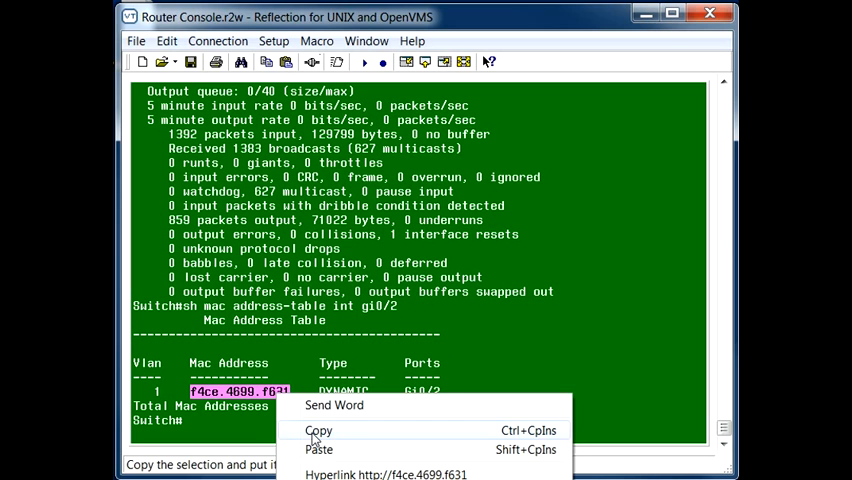
{"action": "left_click", "coordinate": [318, 430]}
{"action": "type", "text": "sh"}
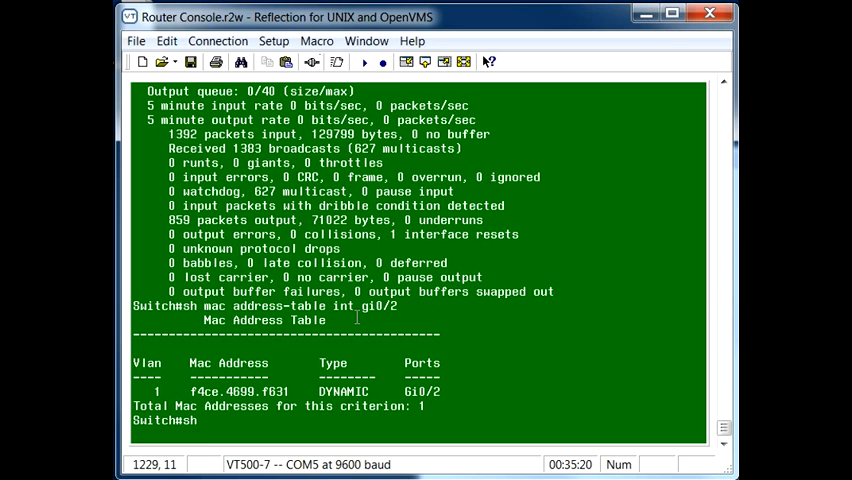
Show the ARP table with 'sh arp', mapping 10.100.100.11 to f4ce.4699.f631 on Vlan1.
{"action": "type", "text": "arp"}
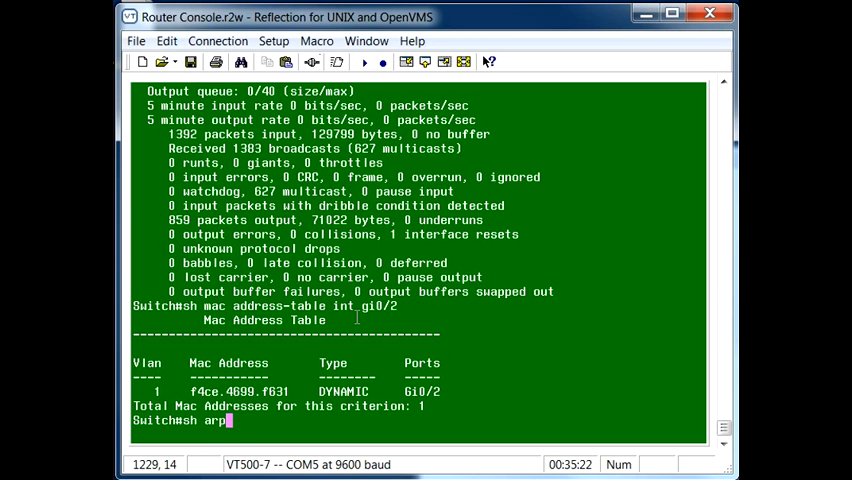
{"action": "mouse_move", "coordinate": [228, 420]}
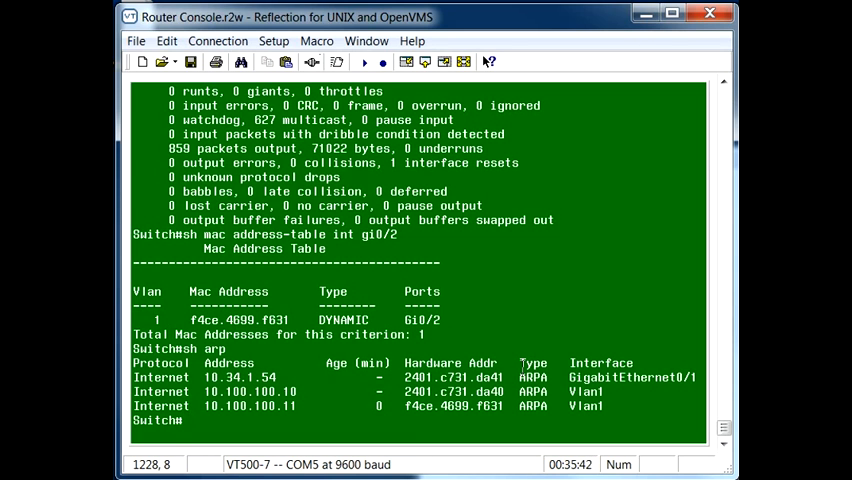
{"action": "mouse_move", "coordinate": [400, 440]}
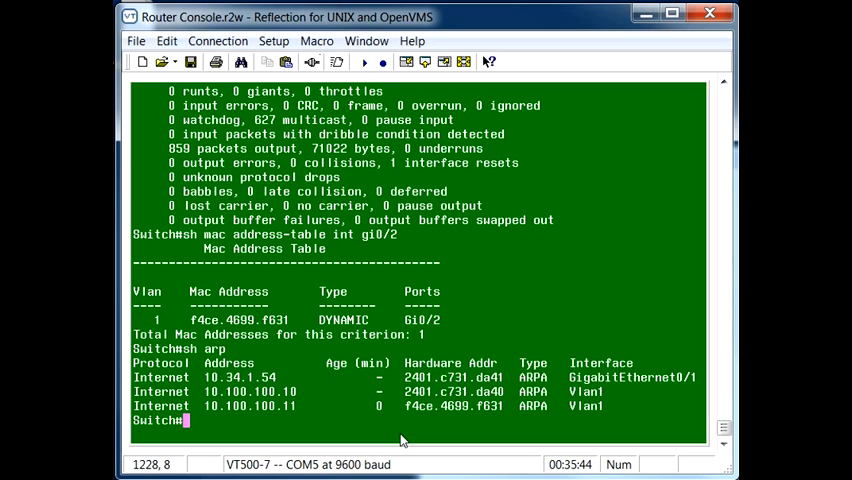
{"action": "double_click", "coordinate": [454, 406]}
{"action": "type", "text": "sh a"}
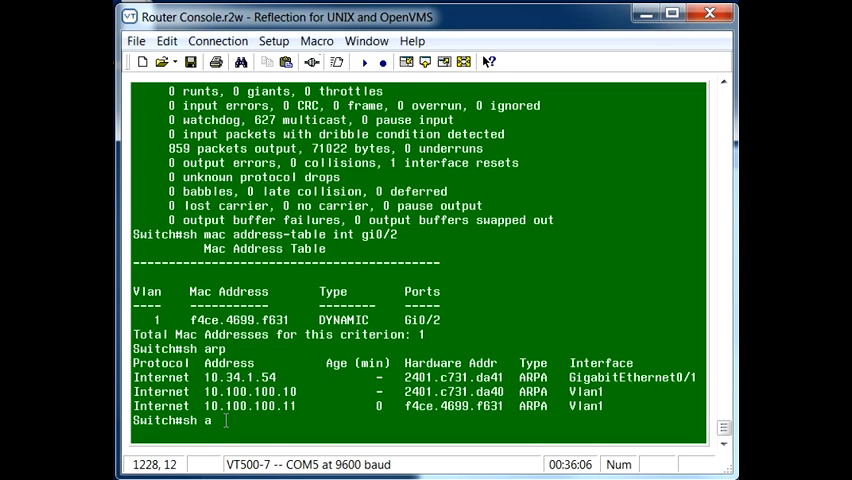
Type 'sh arp | inc' and paste MAC f4ce.4699.f631 from the notes, unrun.
{"action": "type", "text": "rp"}
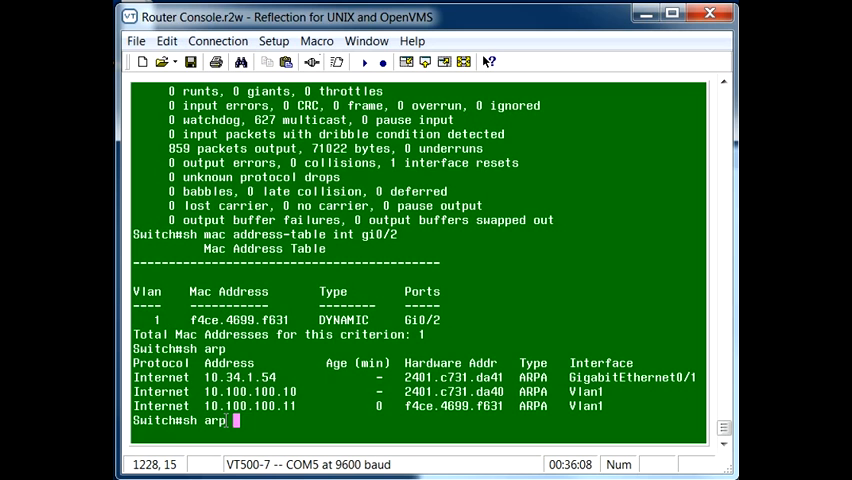
{"action": "type", "text": "|"}
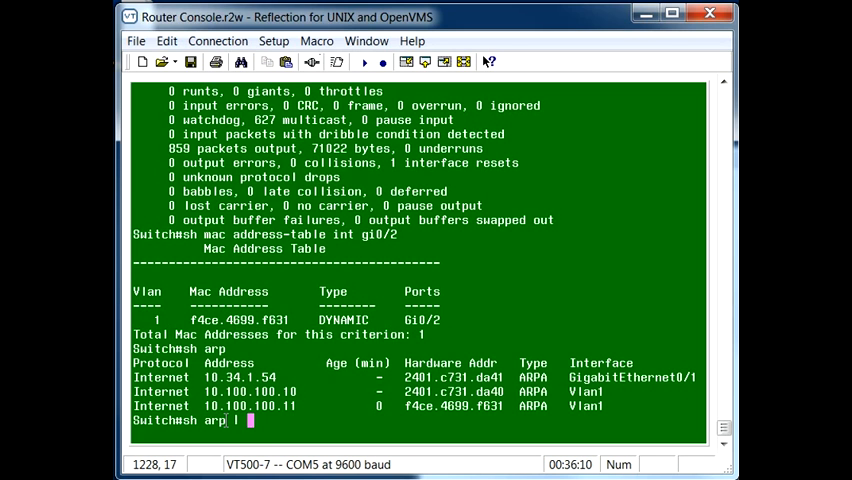
{"action": "type", "text": "incl"}
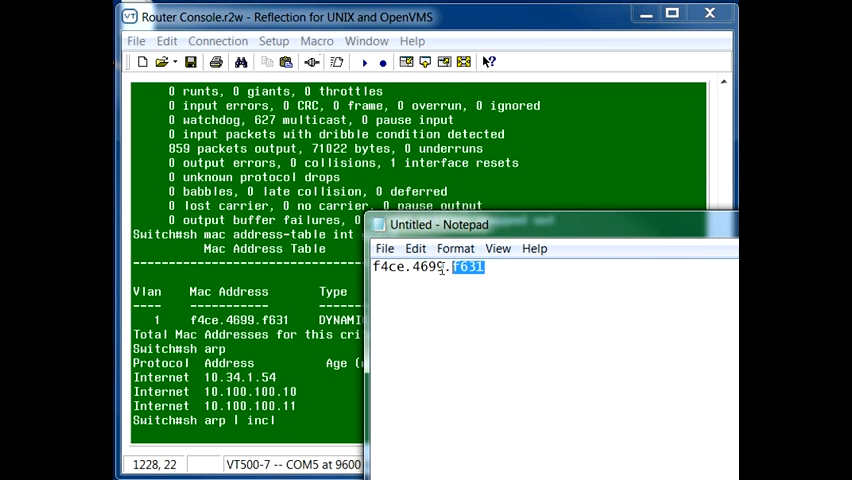
{"action": "triple_click", "coordinate": [428, 267]}
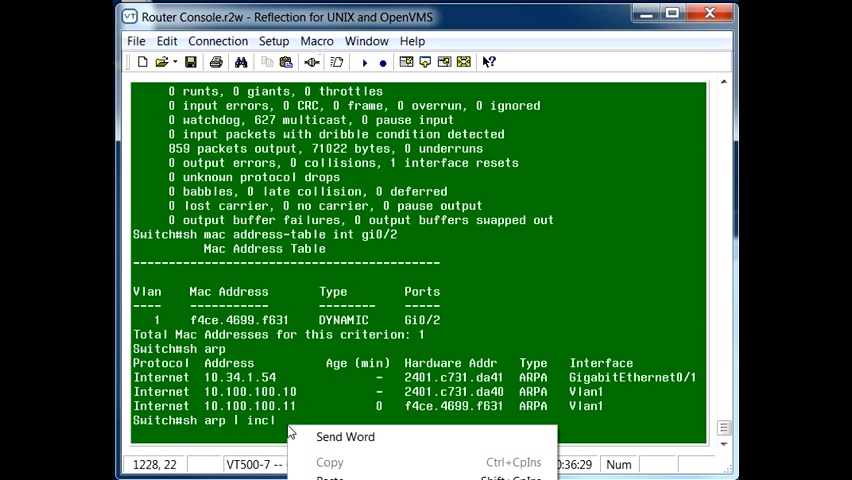
{"action": "left_click", "coordinate": [345, 436]}
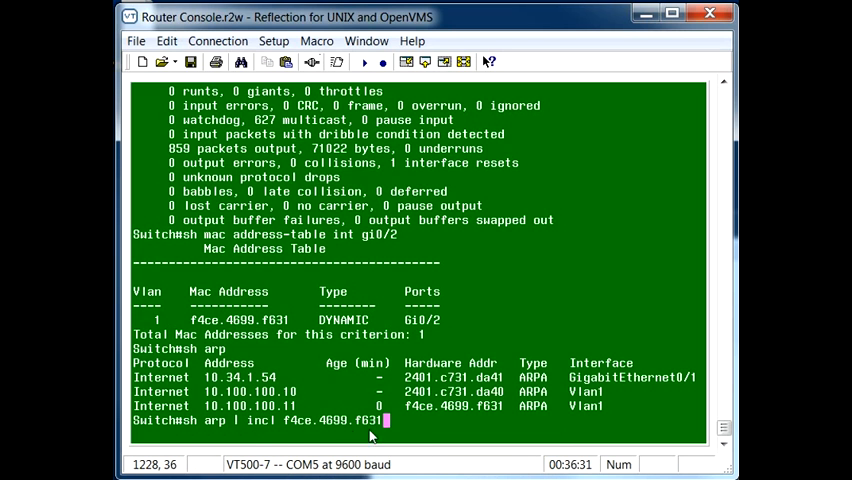